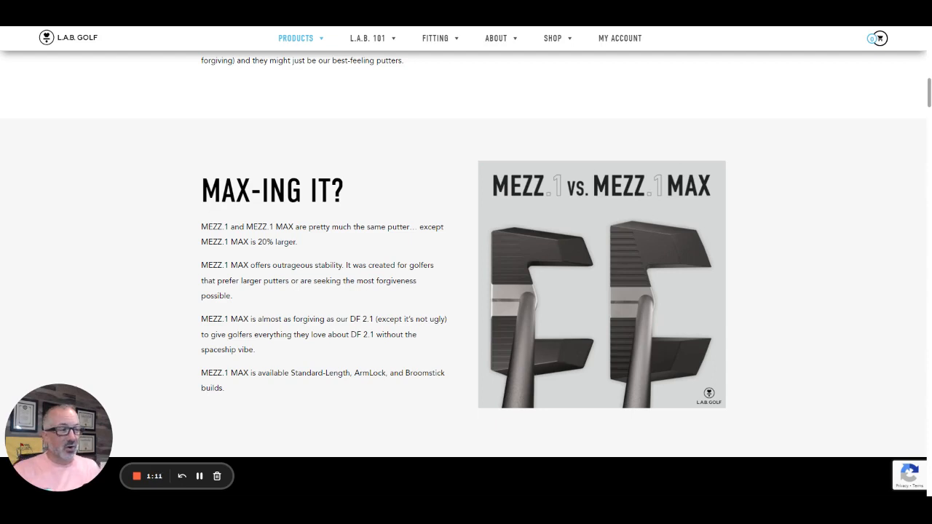
mouse_move(570, 267)
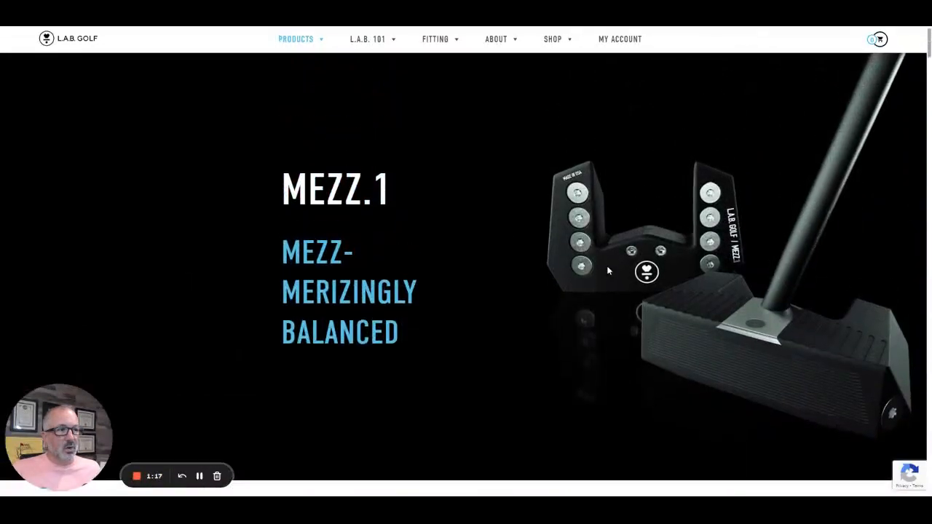
Step: Scroll down the MEZZ.1 page past the Balanced banner, then go to the shop's putters listing
scroll("down", 3)
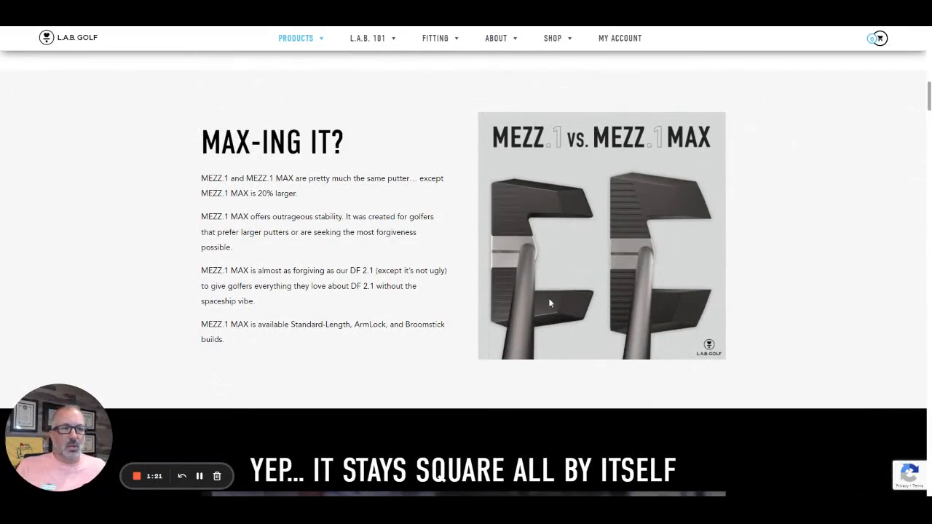
mouse_move(517, 253)
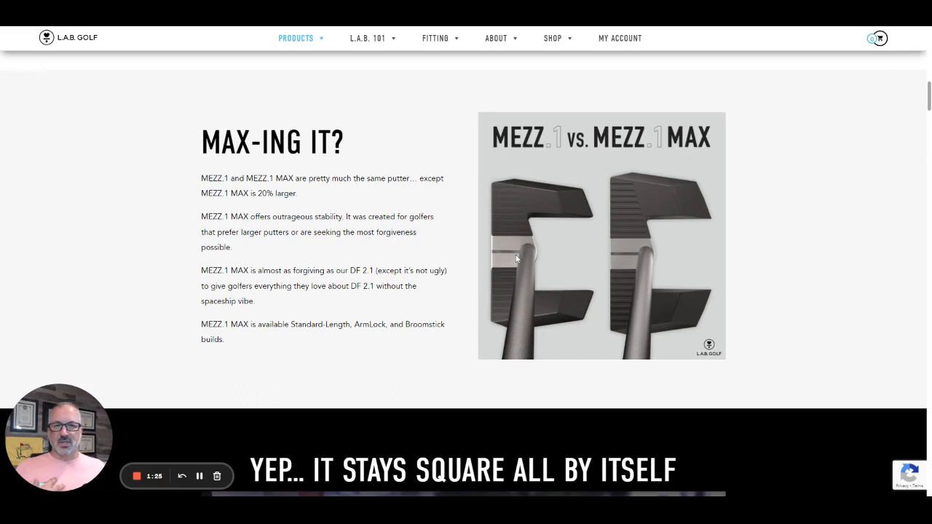
mouse_move(546, 279)
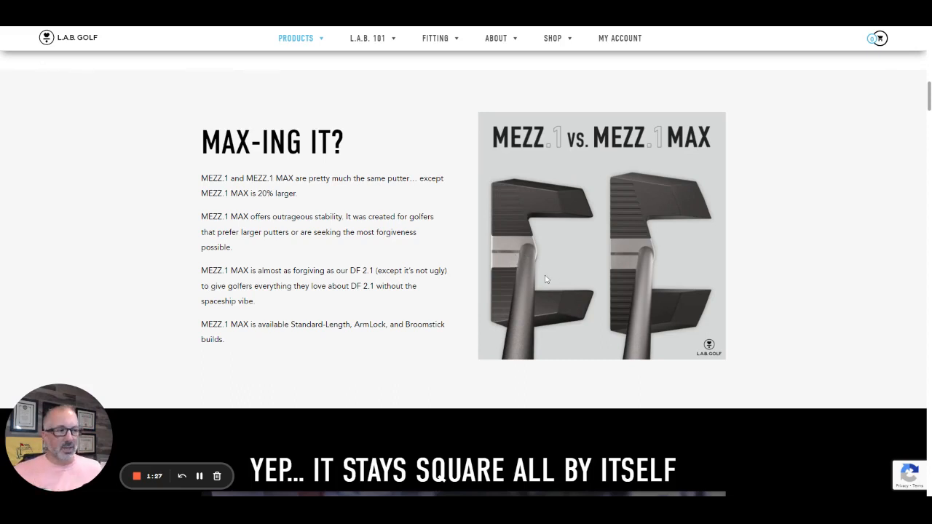
mouse_move(520, 272)
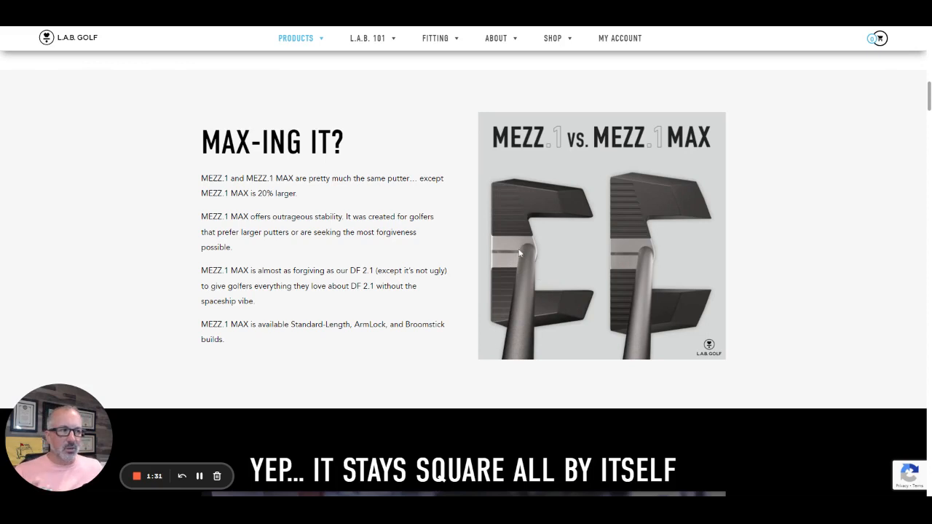
mouse_move(527, 271)
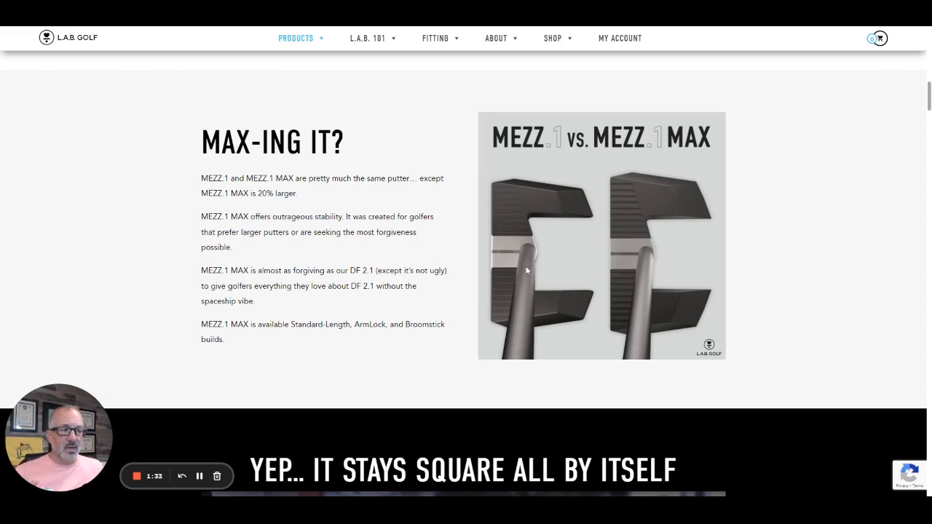
mouse_move(547, 280)
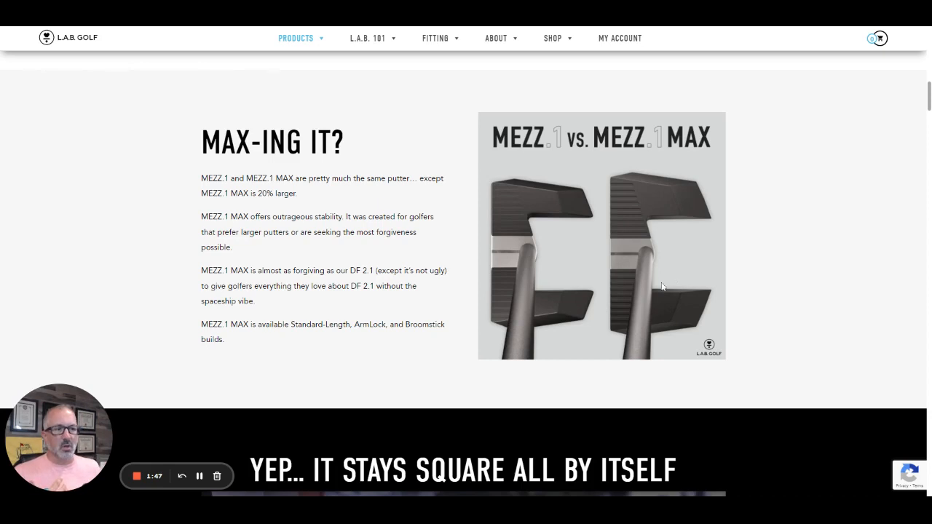
mouse_move(445, 302)
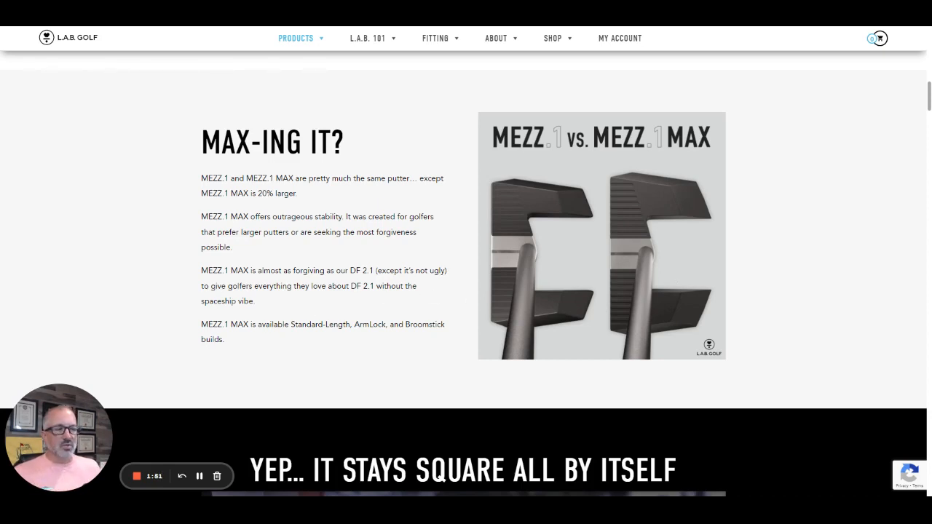
mouse_move(337, 337)
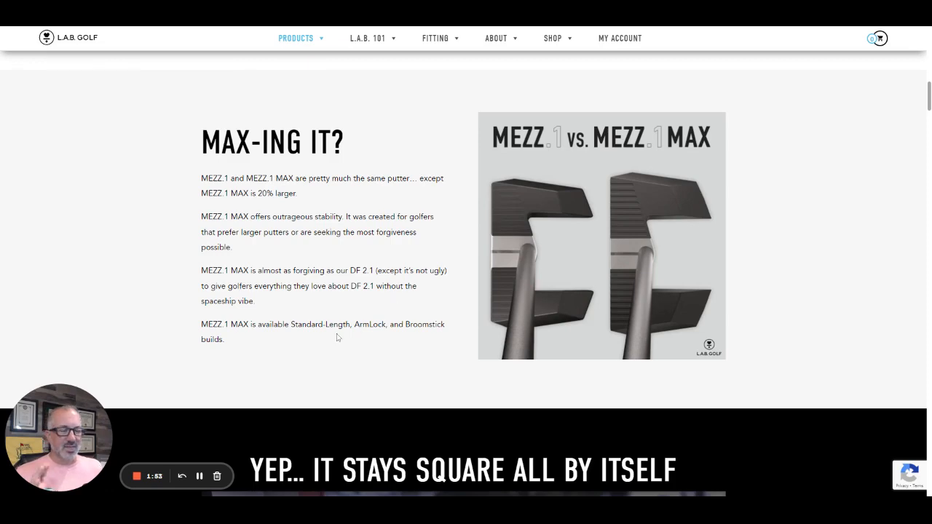
mouse_move(346, 300)
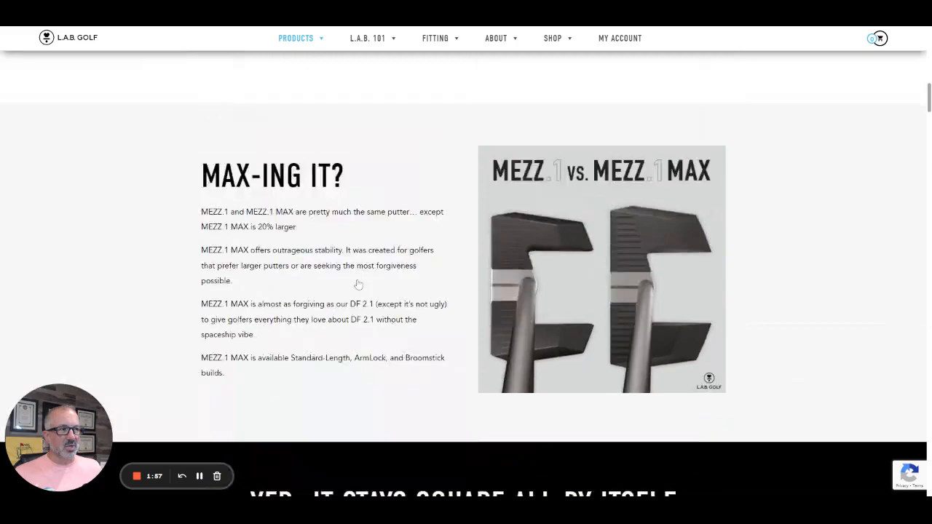
scroll("down", 3)
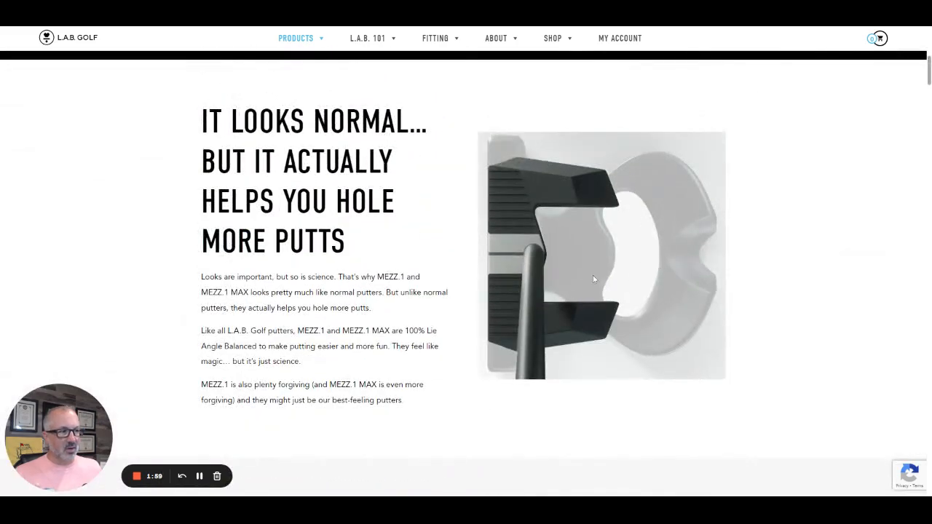
scroll("down", 3)
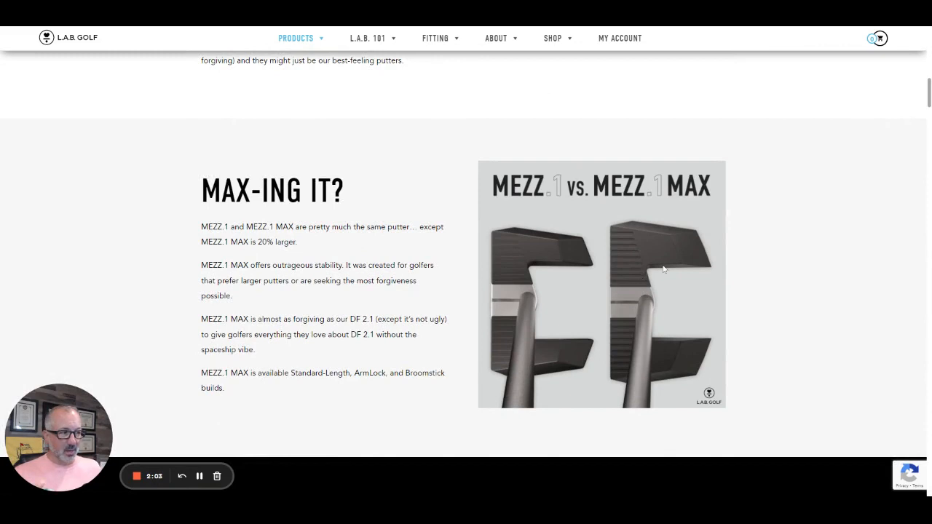
mouse_move(619, 306)
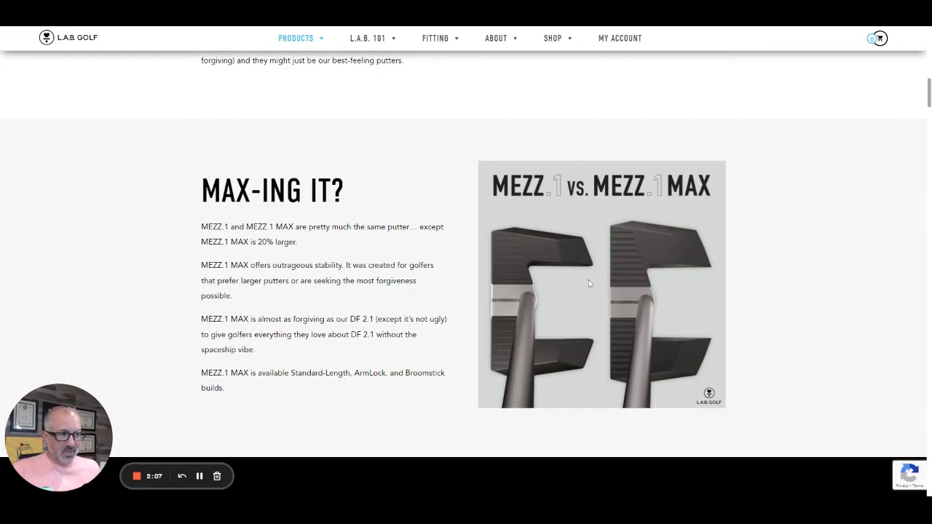
scroll("down", 3)
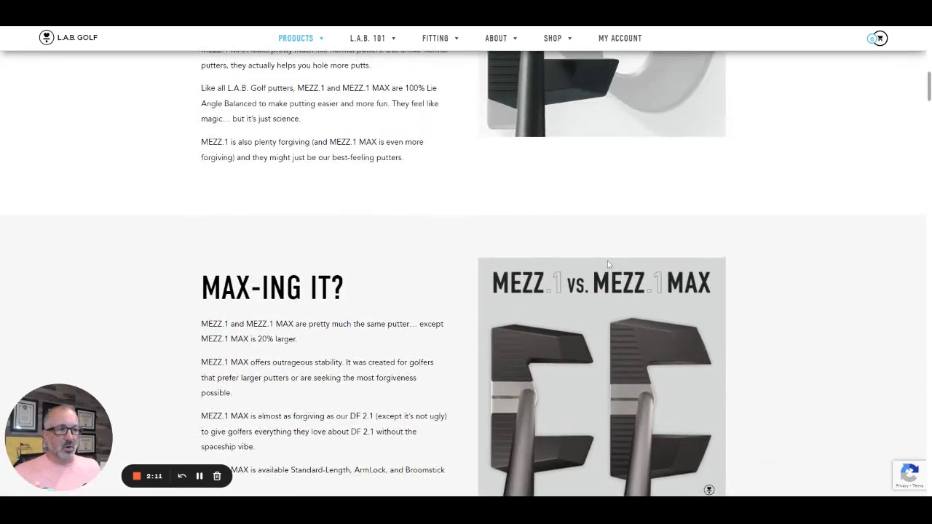
scroll("down", 3)
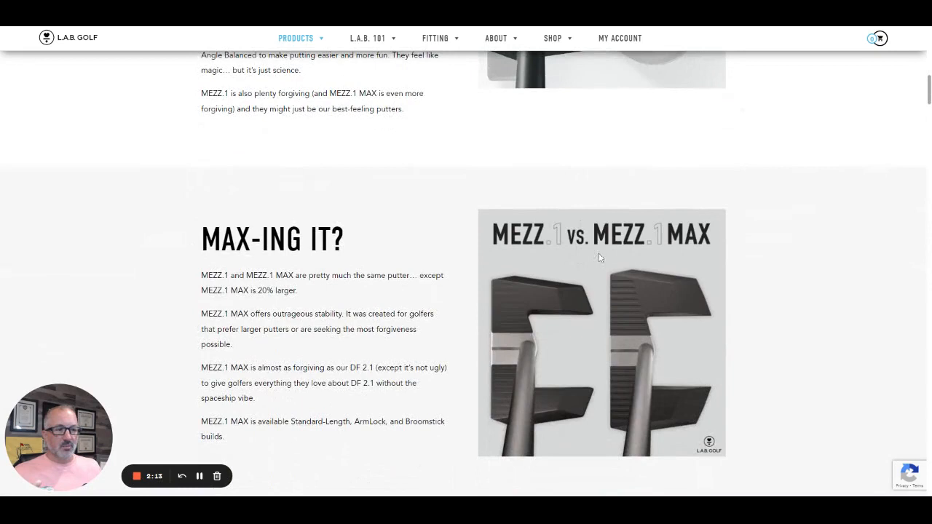
mouse_move(406, 328)
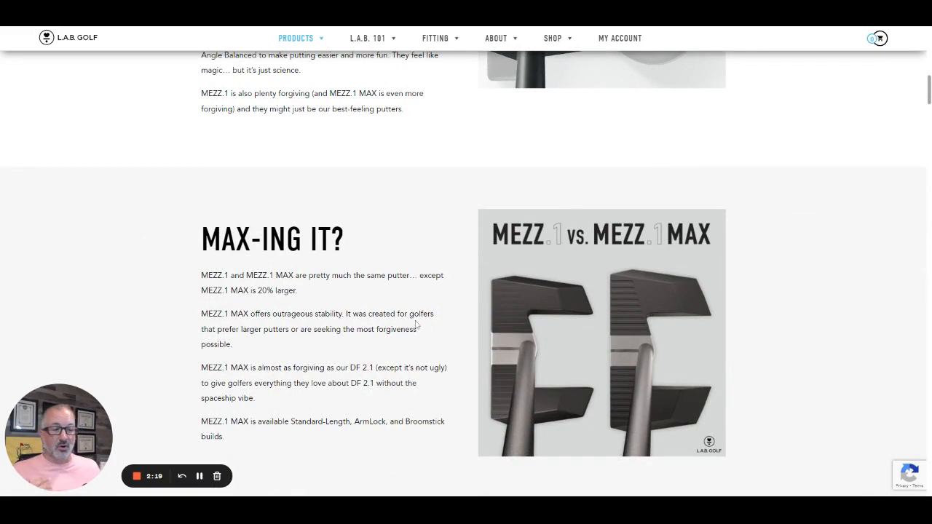
scroll("down", 3)
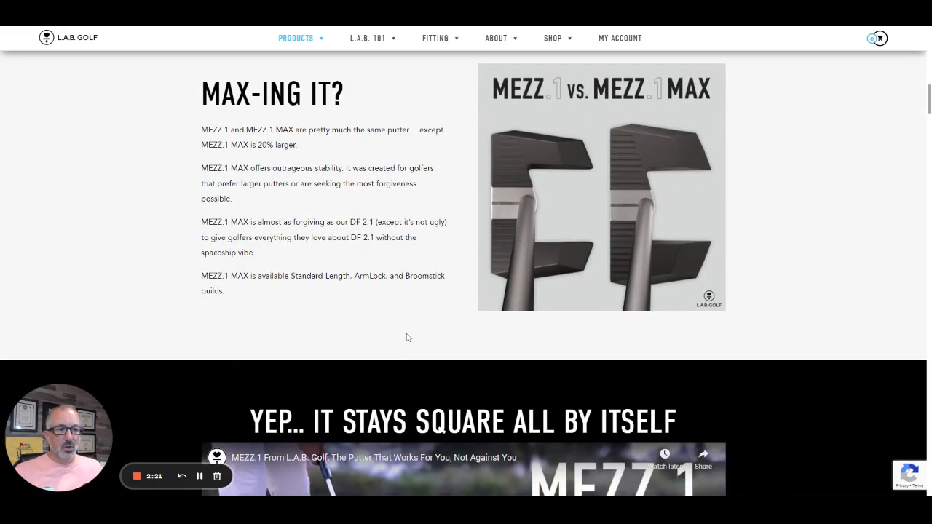
mouse_move(339, 291)
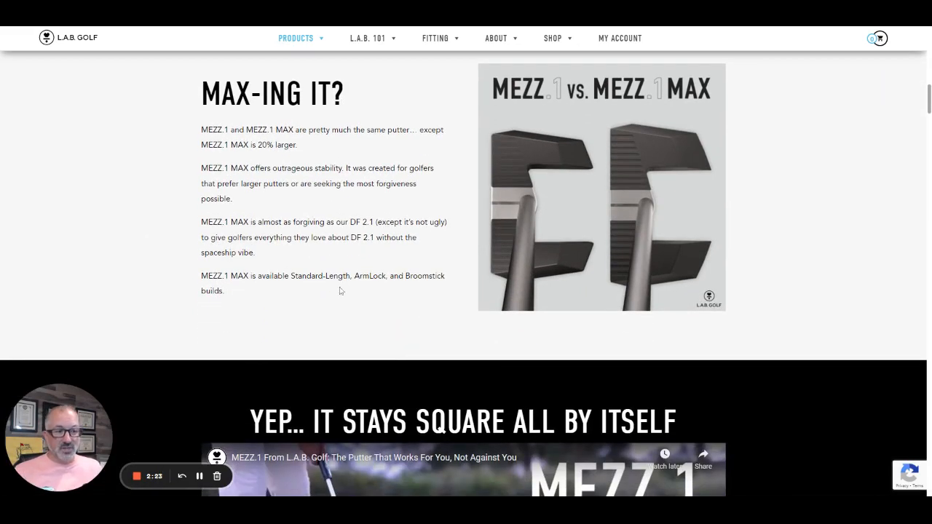
scroll("down", 3)
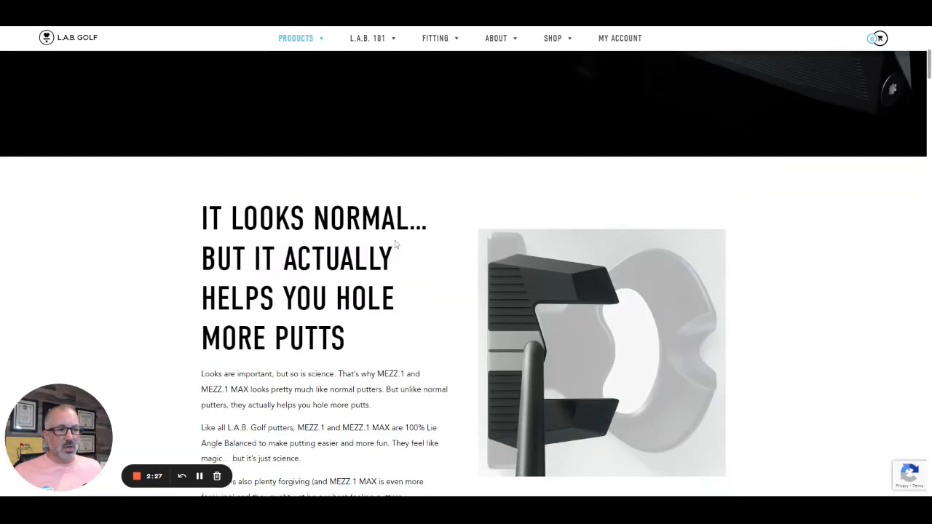
left_click(553, 38)
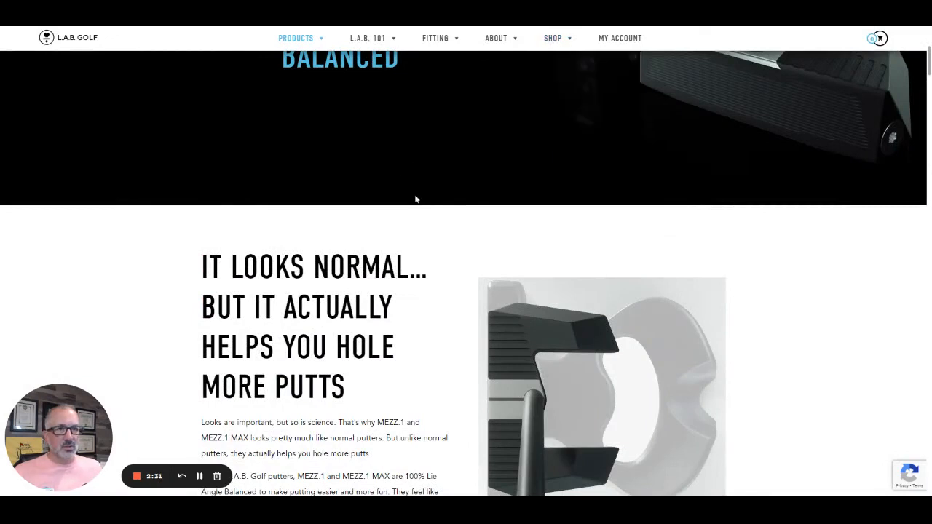
mouse_move(491, 265)
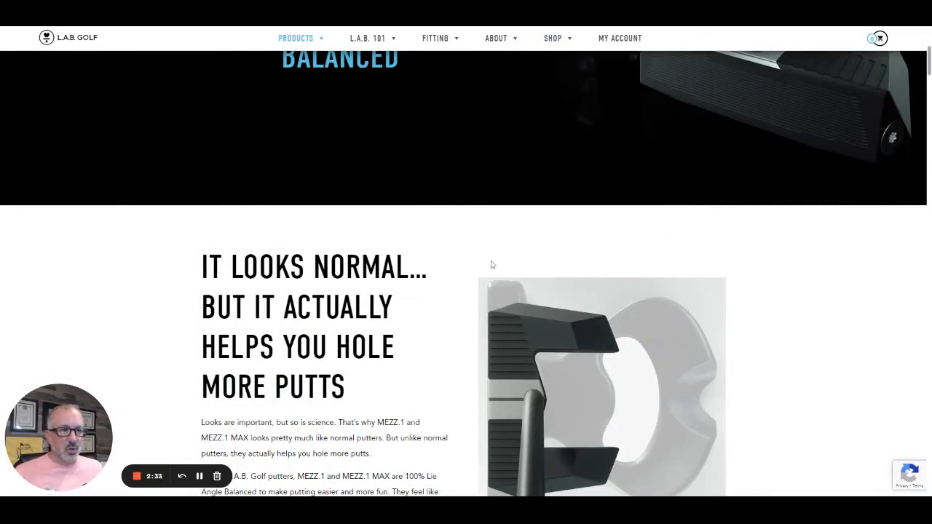
mouse_move(461, 267)
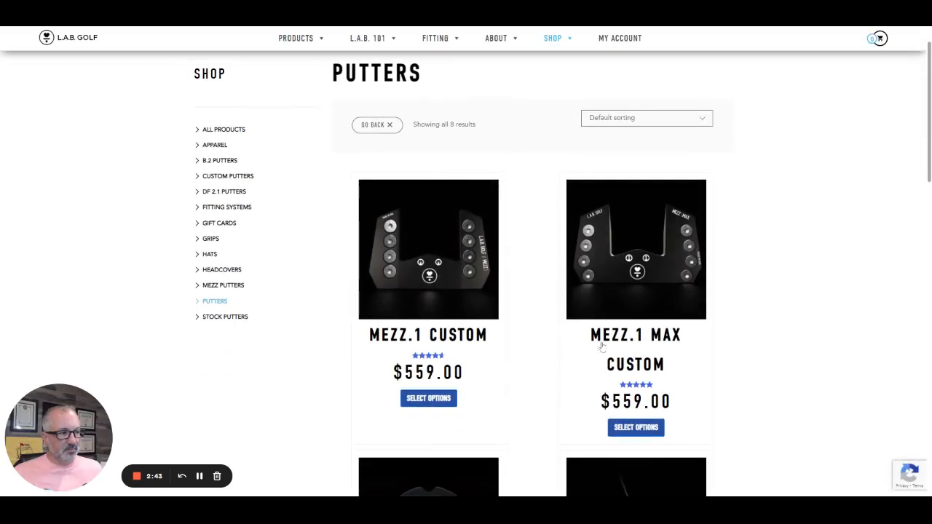
mouse_move(677, 316)
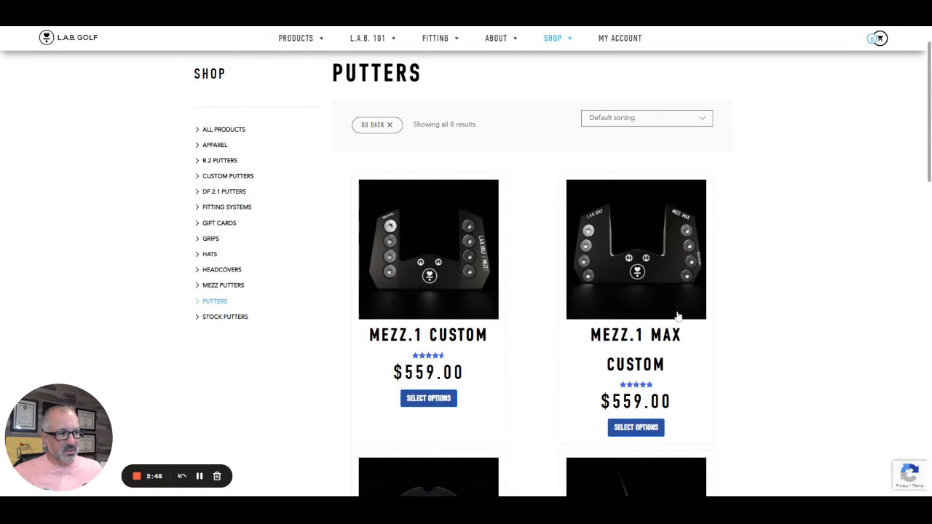
mouse_move(645, 307)
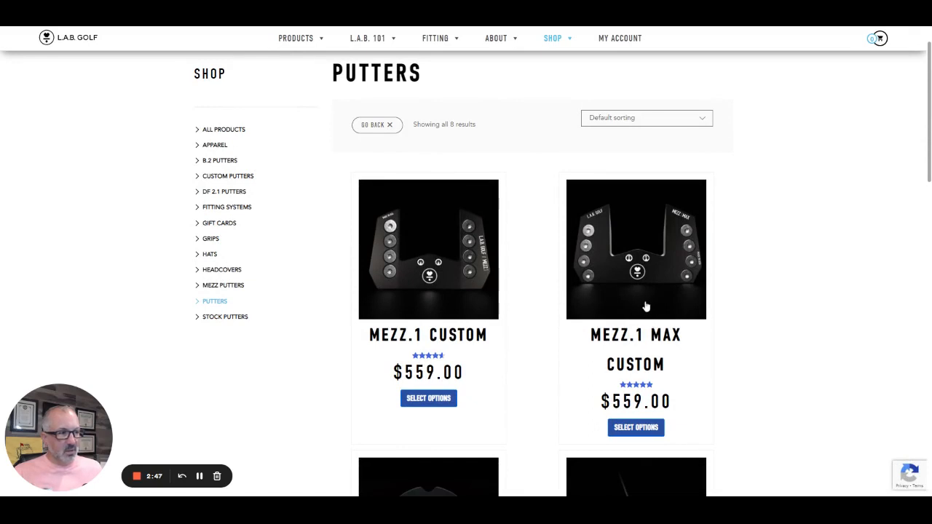
mouse_move(636, 304)
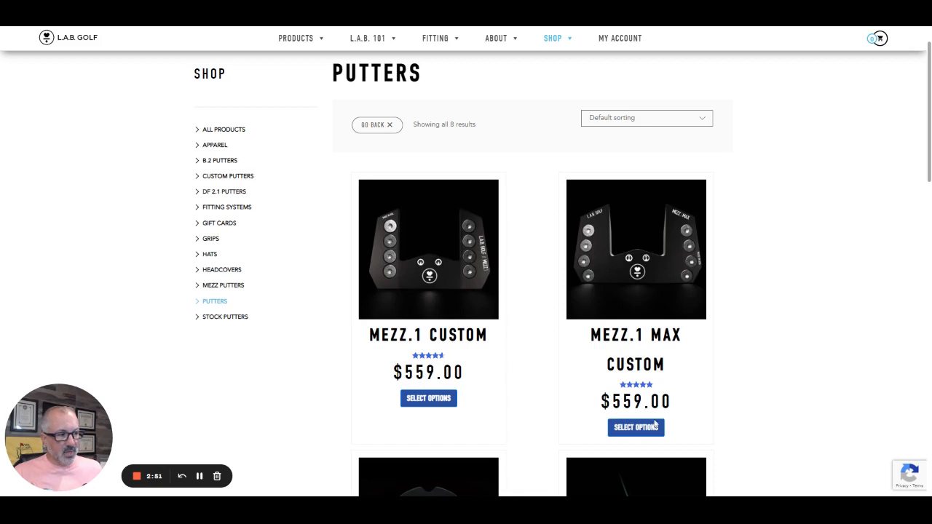
mouse_move(662, 352)
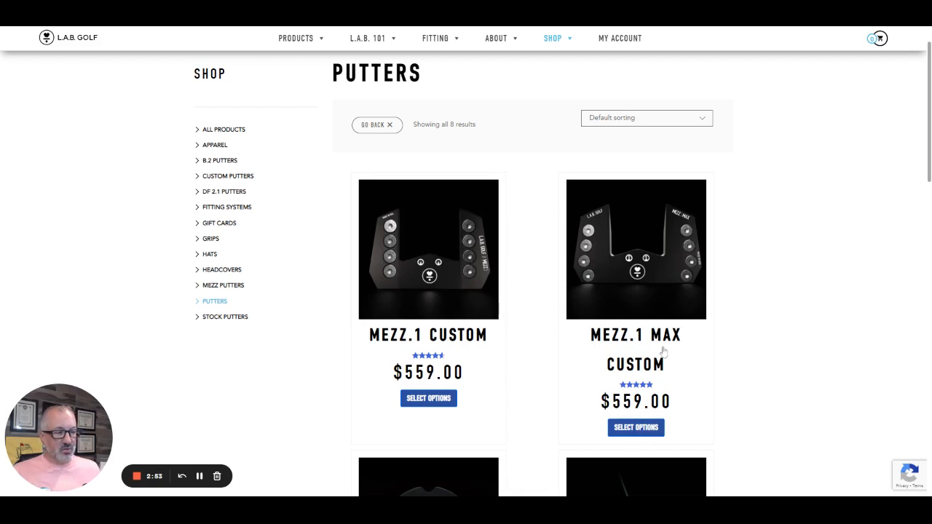
Step: Open the MEZZ.1 MAX Custom page, expand the putting style options, and enlarge the gold head photo
left_click(636, 349)
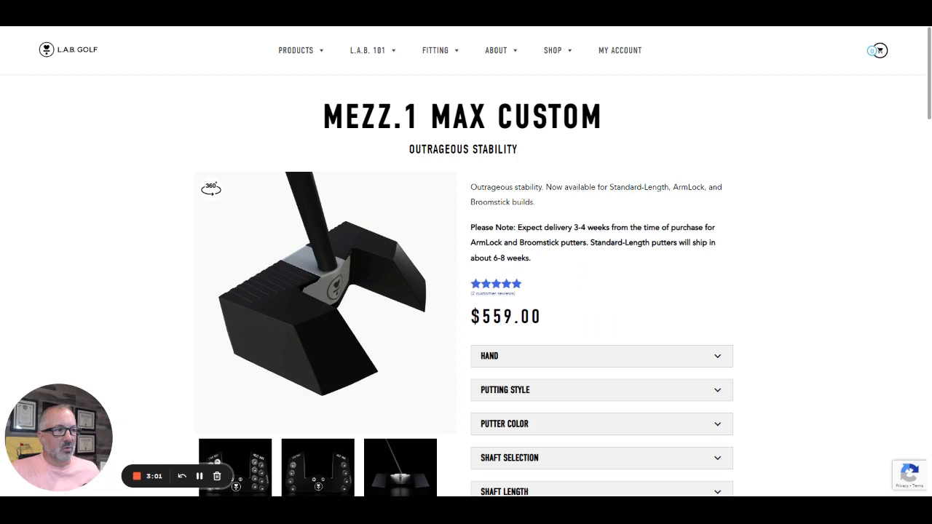
scroll("down", 3)
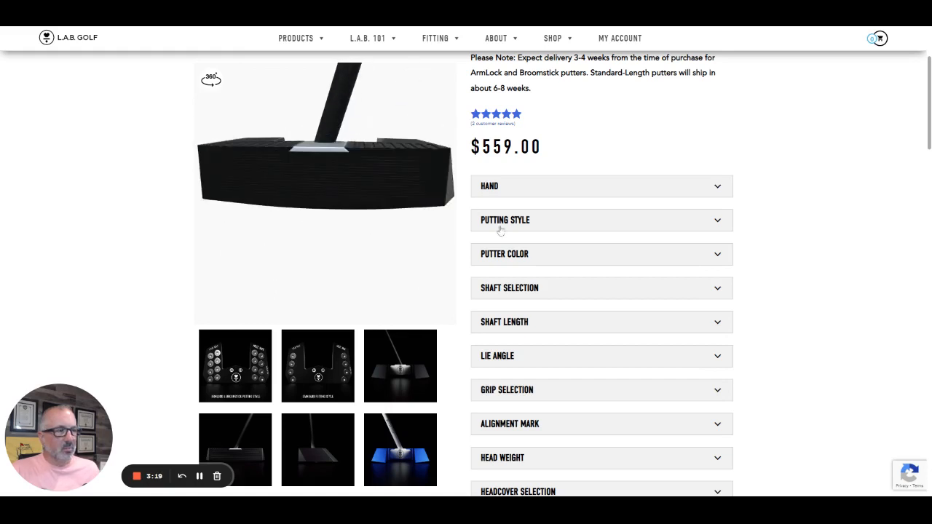
left_click(602, 186)
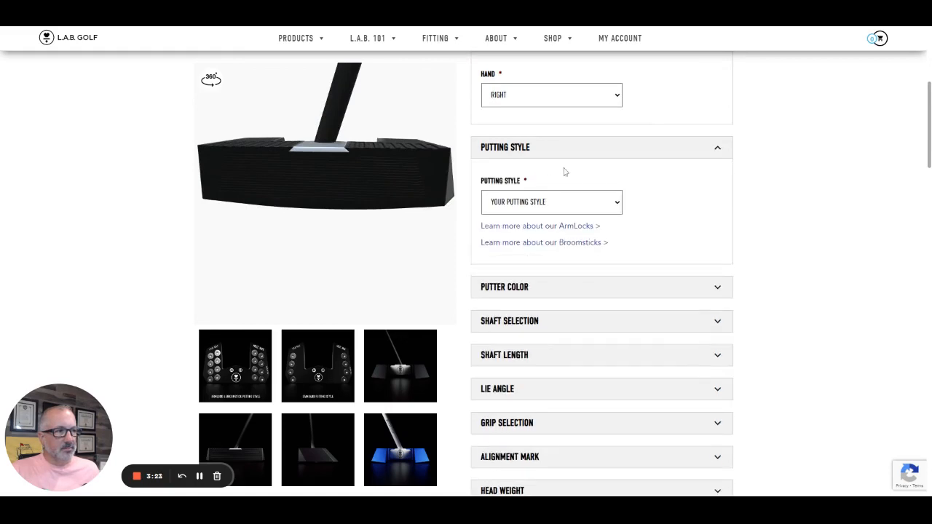
left_click(551, 201)
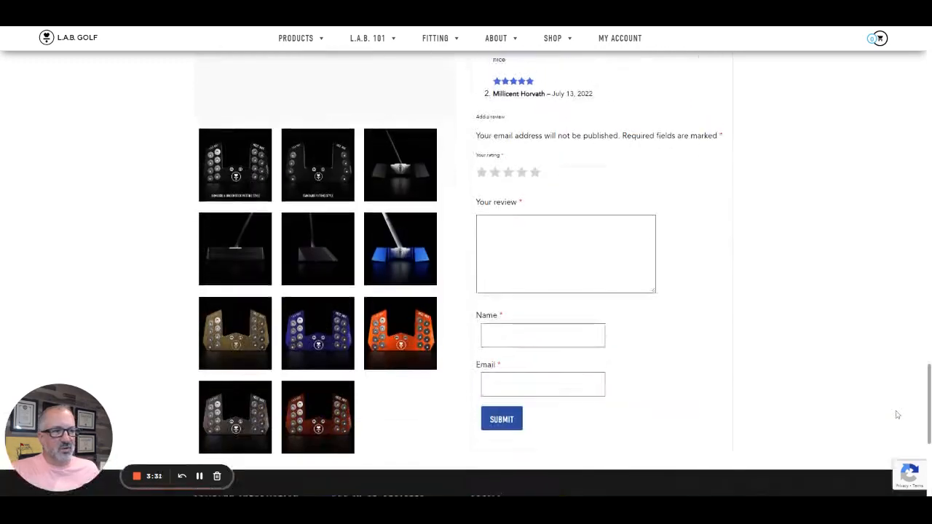
scroll("down", 3)
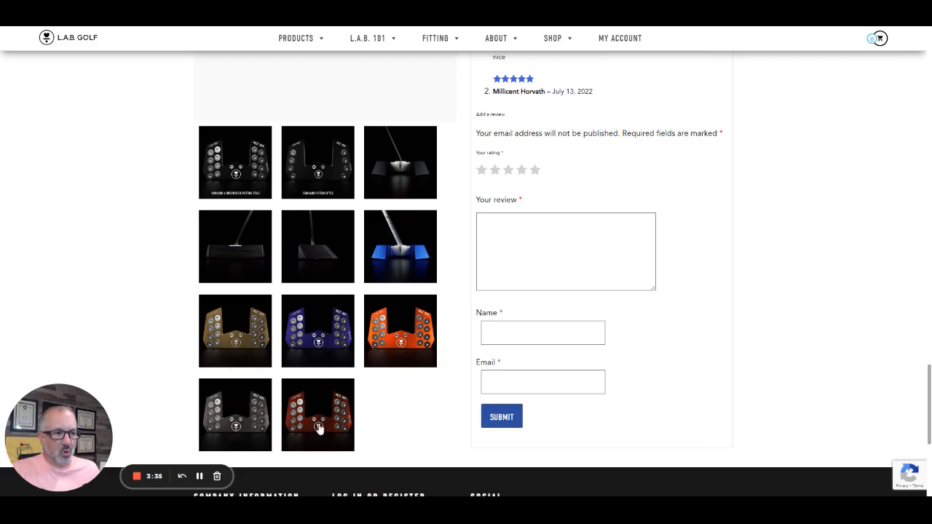
mouse_move(216, 423)
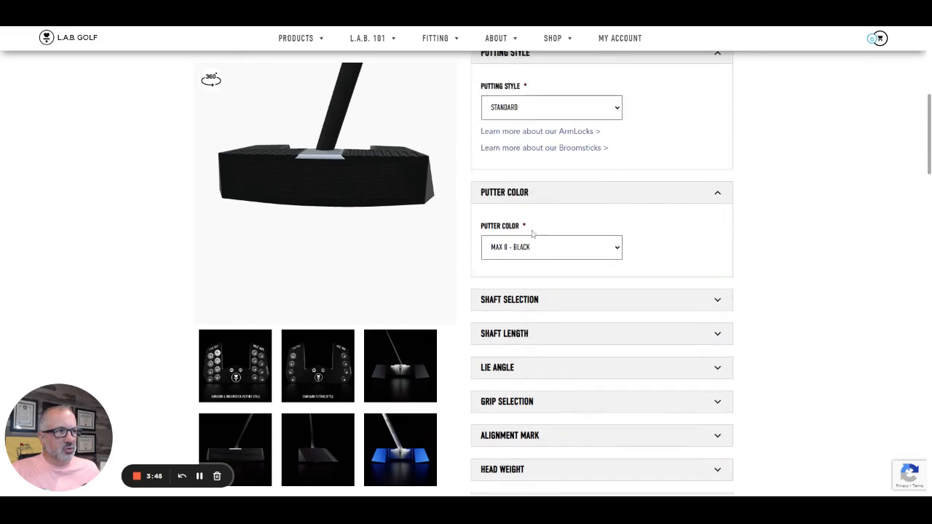
mouse_move(538, 323)
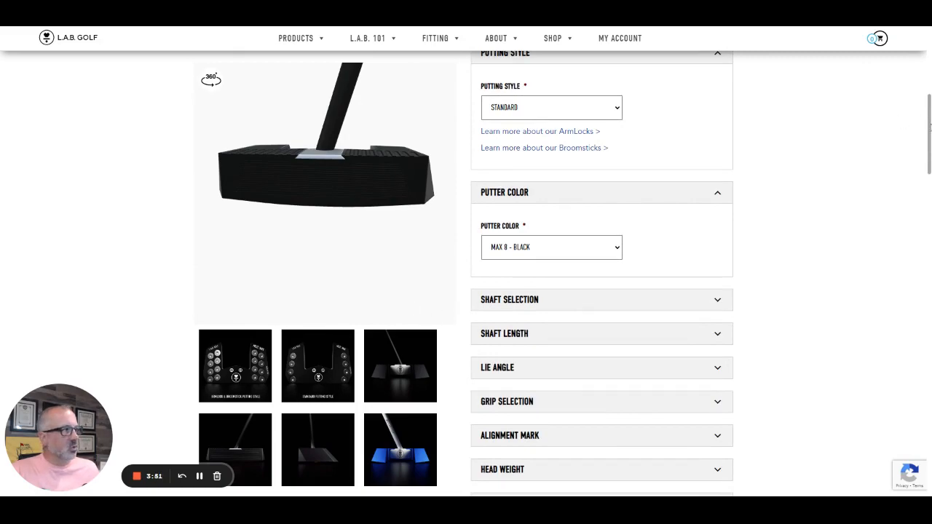
scroll("down", 3)
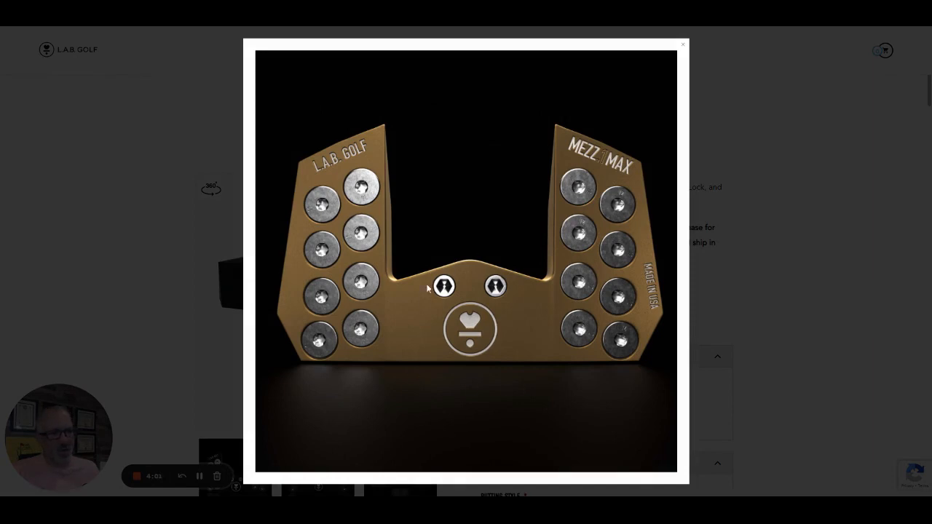
Step: Close the gold putter lightbox to return to the Standard style, MAX 8 Black options
left_click(682, 44)
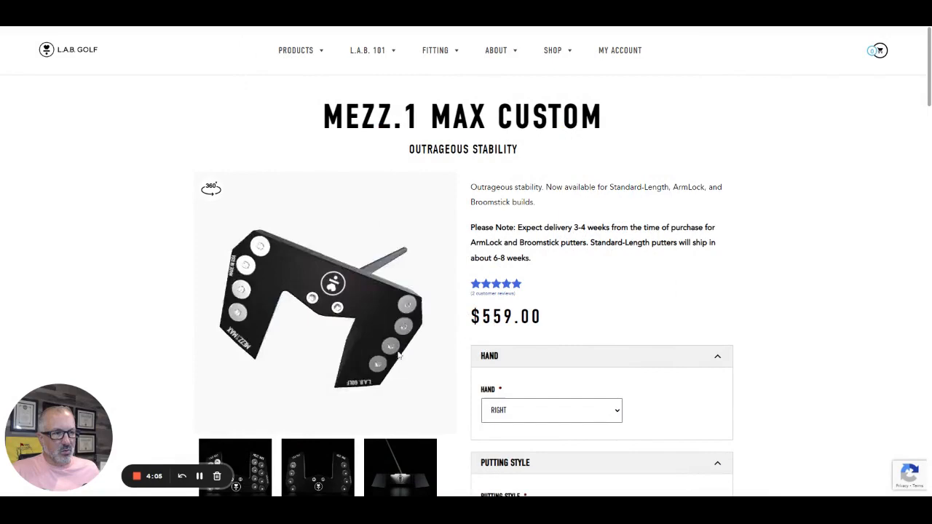
left_click(399, 469)
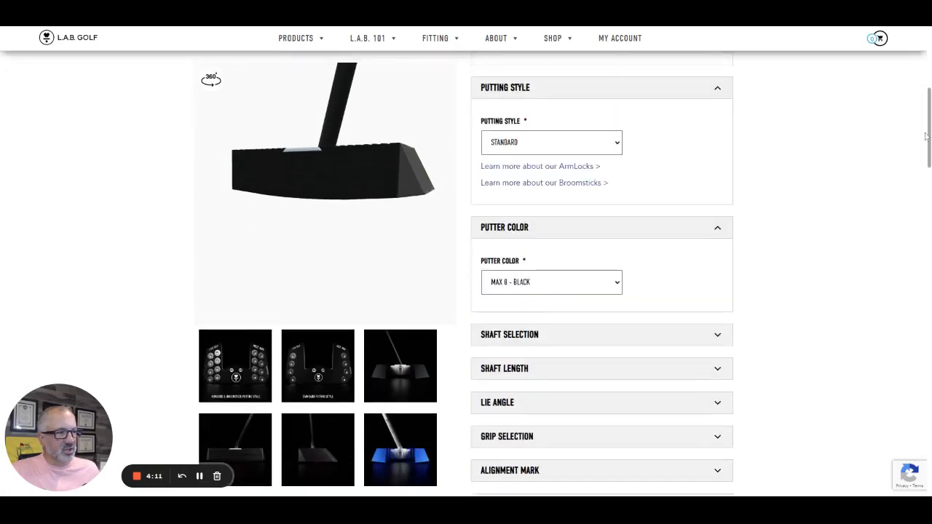
Step: Pick a 34" shaft, 69 lie angle and the Press II 3° Smooth - Right grip ($100 total)
scroll("down", 3)
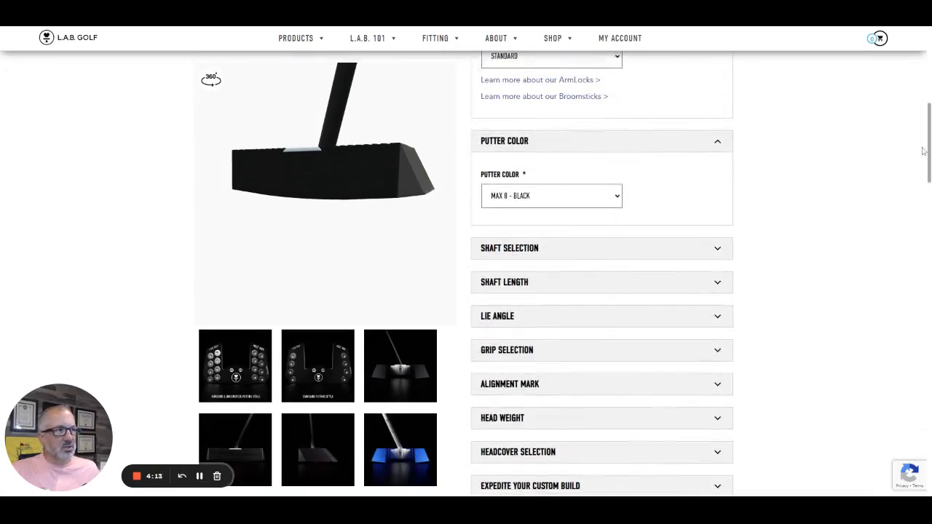
scroll("down", 3)
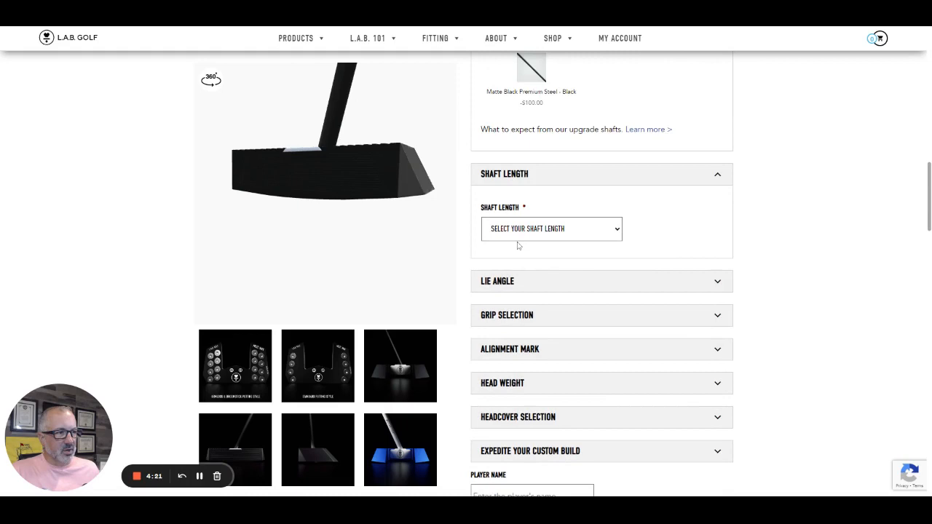
left_click(552, 228)
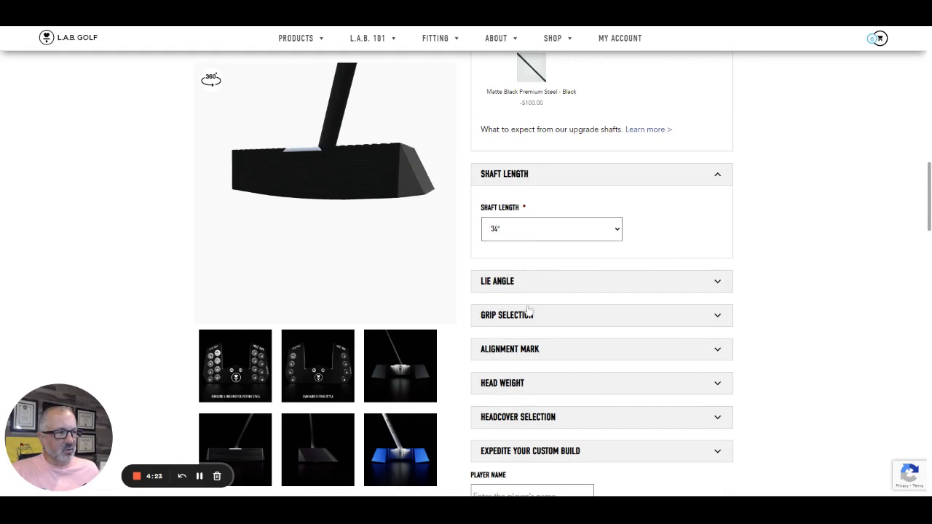
left_click(602, 281)
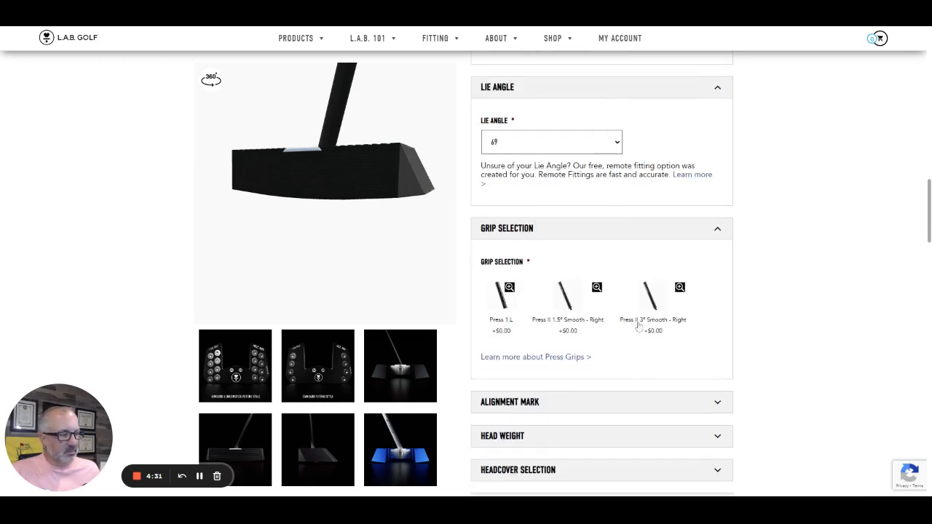
left_click(679, 287)
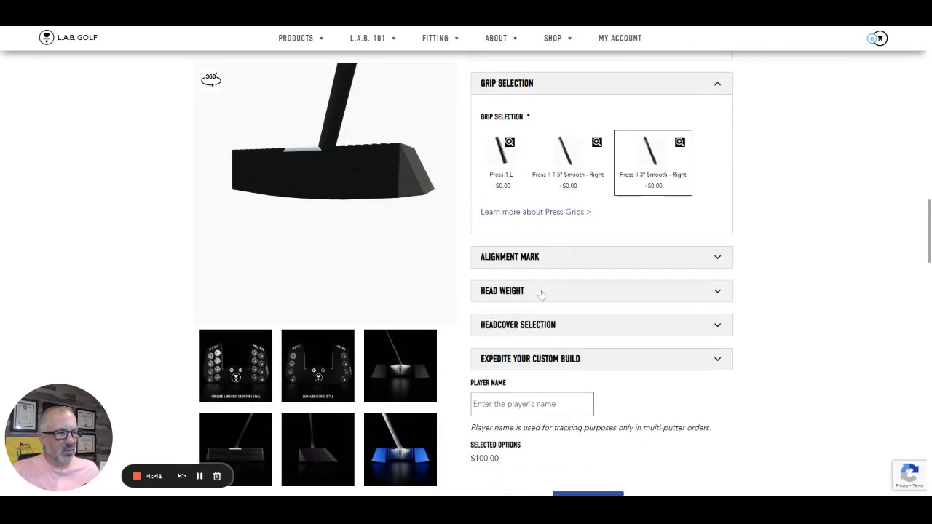
Step: Expand the Alignment Mark choices, preview one marking up close, then close the preview
left_click(600, 257)
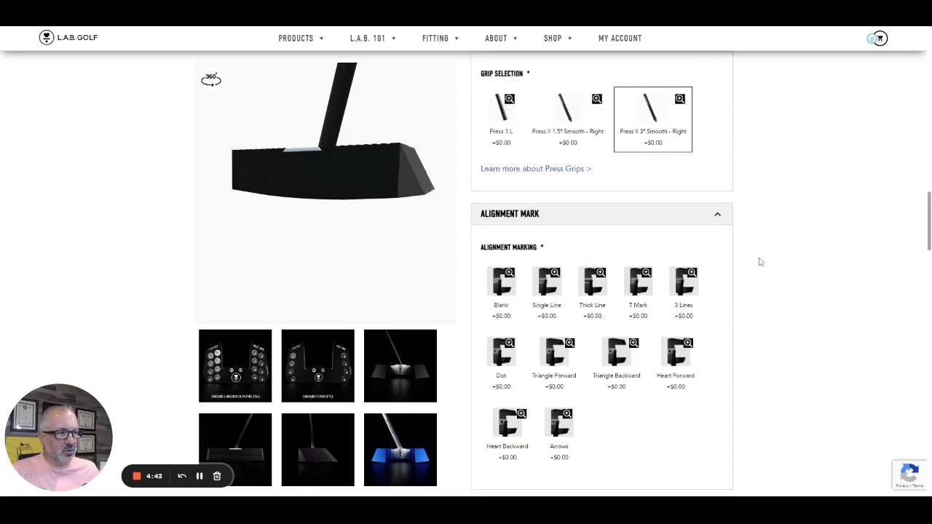
scroll("down", 3)
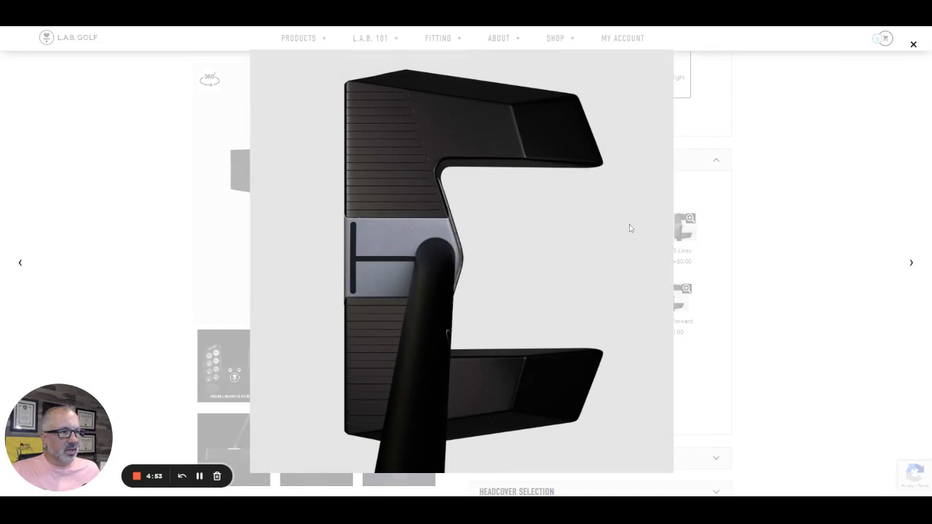
mouse_move(355, 232)
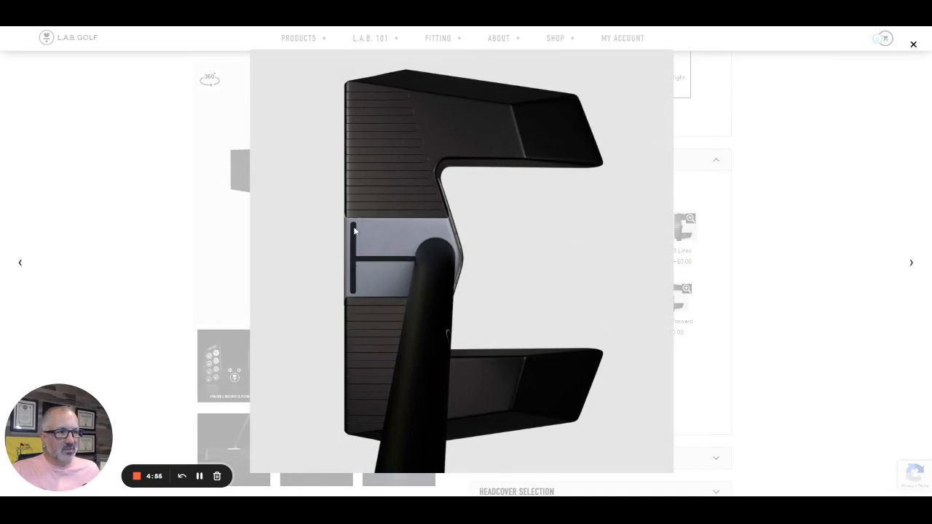
mouse_move(349, 302)
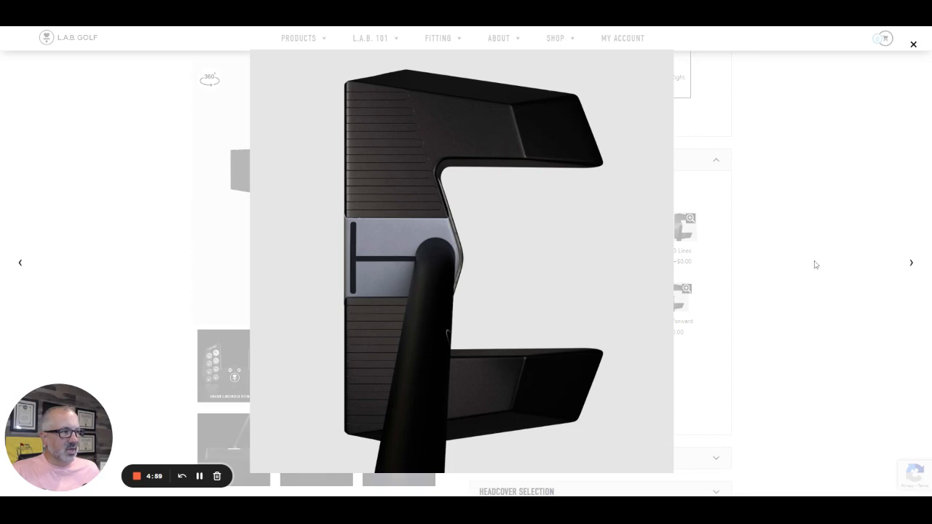
left_click(913, 45)
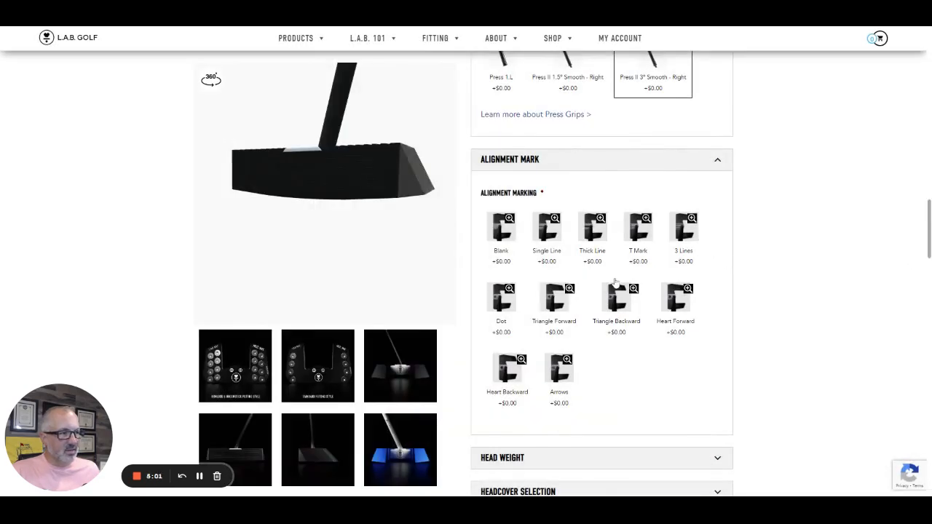
mouse_move(640, 312)
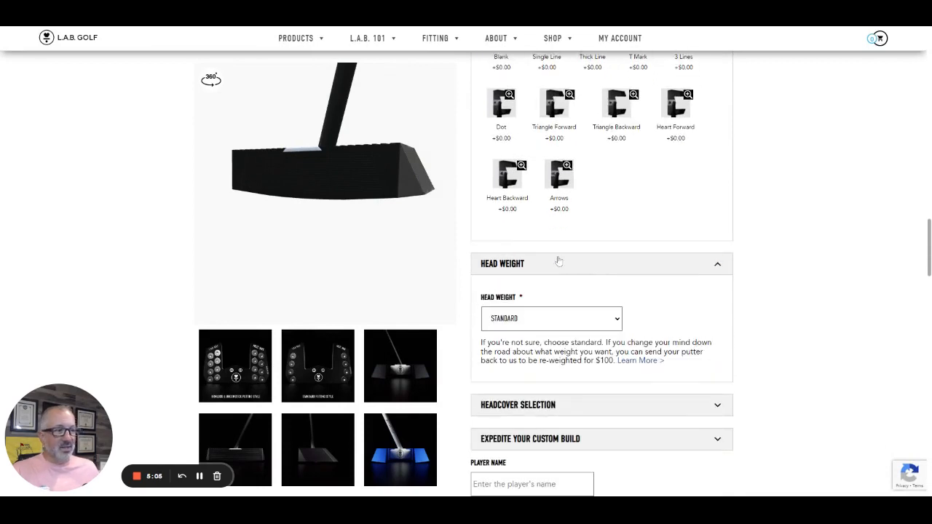
Step: Switch the head weight to Heavier, with selected options still totaling $100
scroll("down", 3)
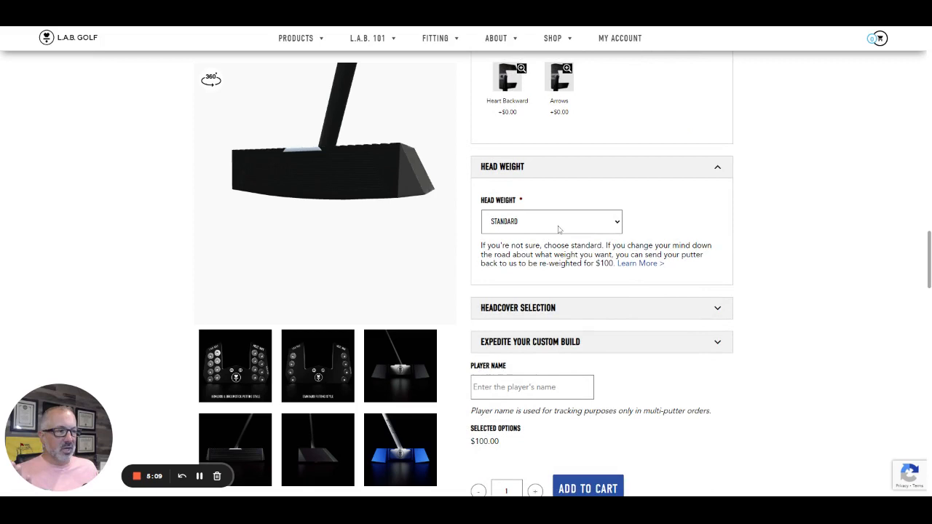
mouse_move(663, 235)
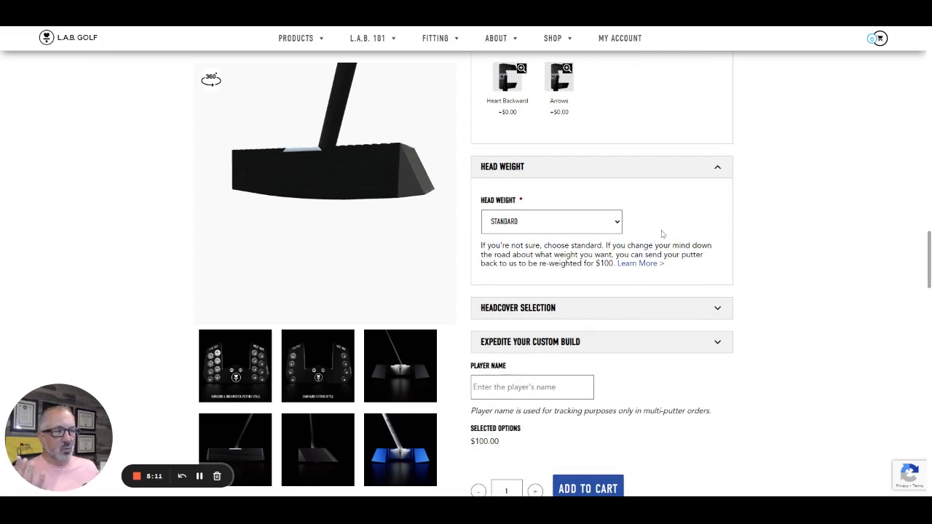
mouse_move(527, 230)
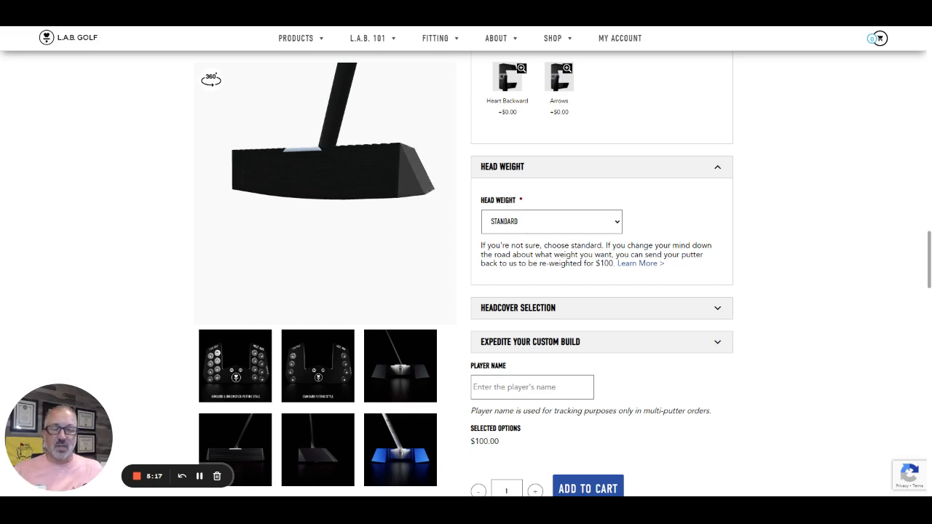
mouse_move(520, 239)
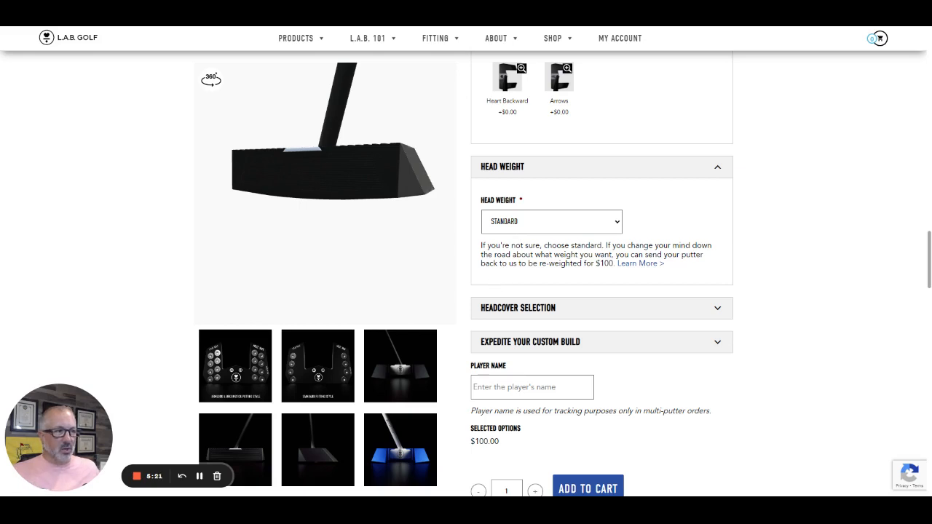
left_click(551, 221)
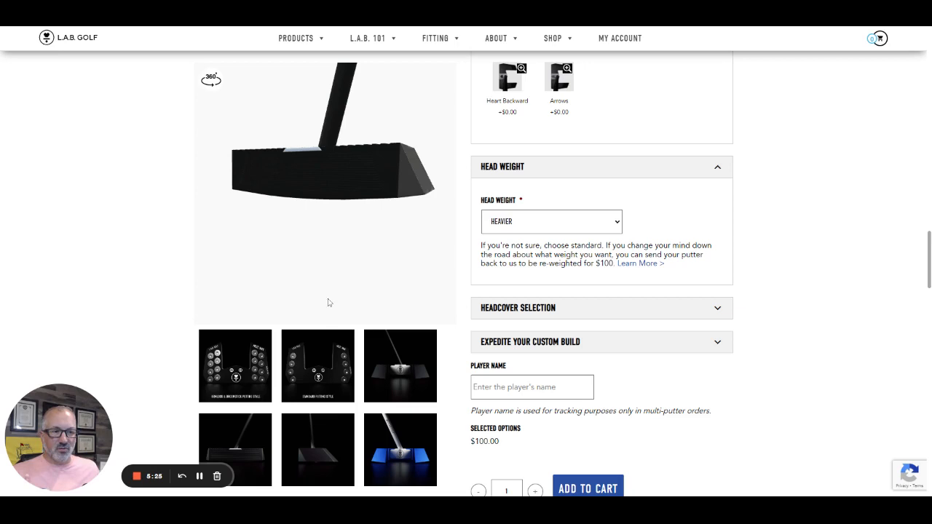
mouse_move(371, 267)
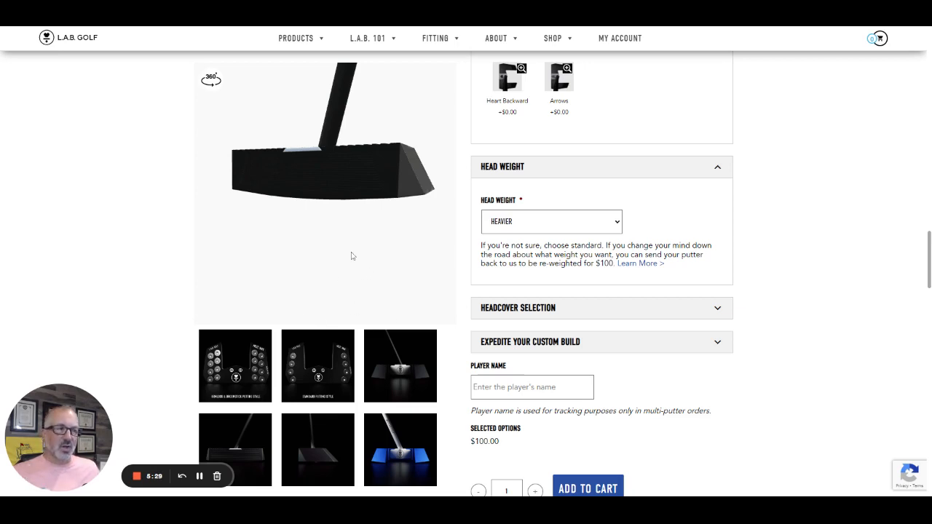
mouse_move(359, 255)
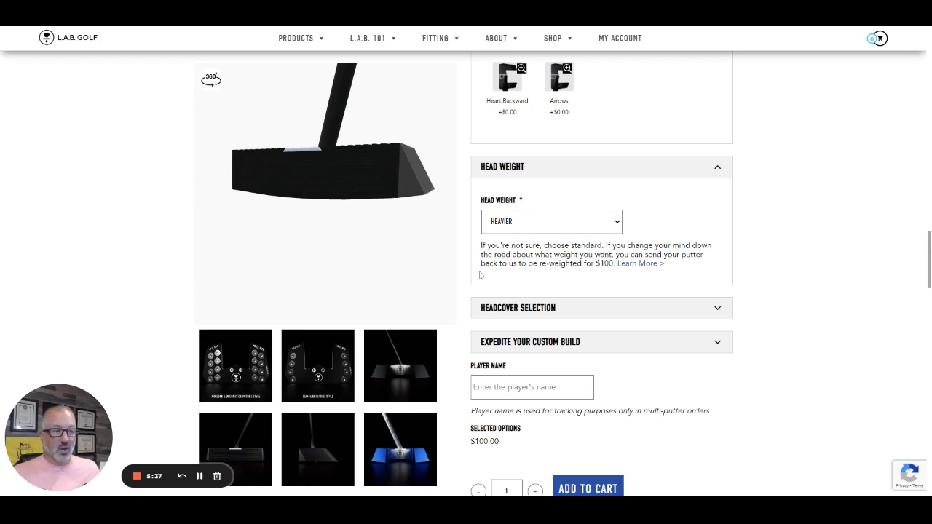
scroll("down", 3)
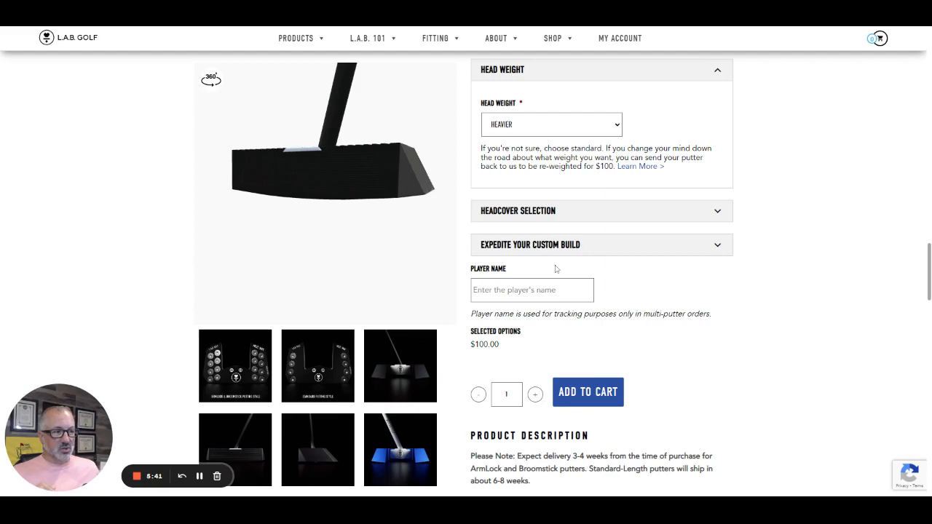
mouse_move(553, 363)
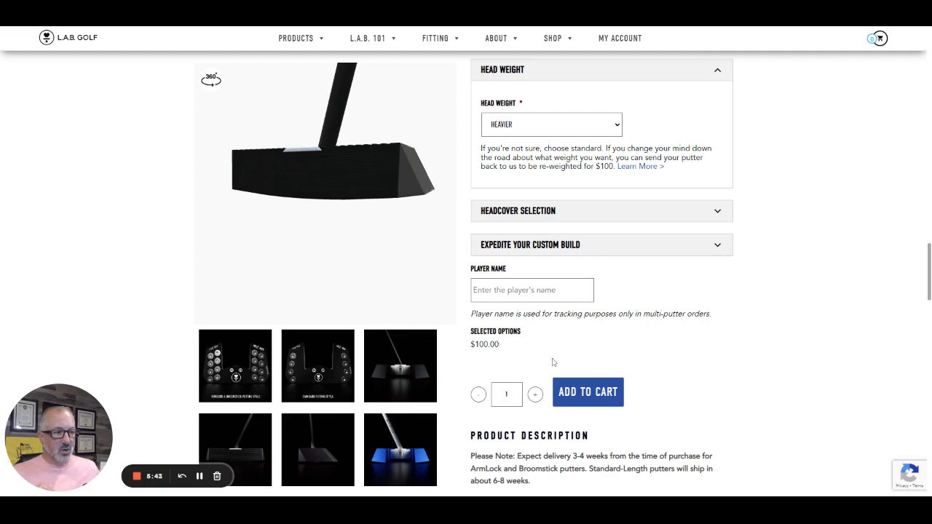
scroll("down", 3)
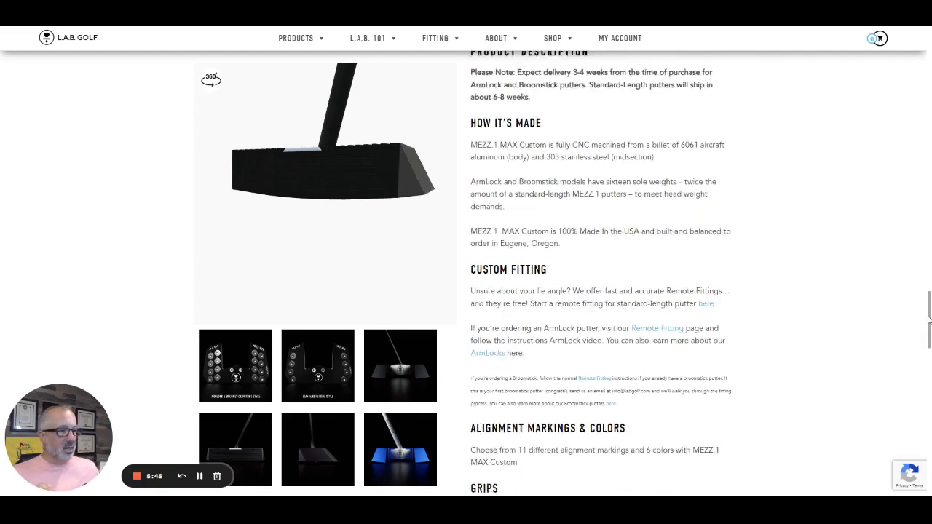
scroll("down", 3)
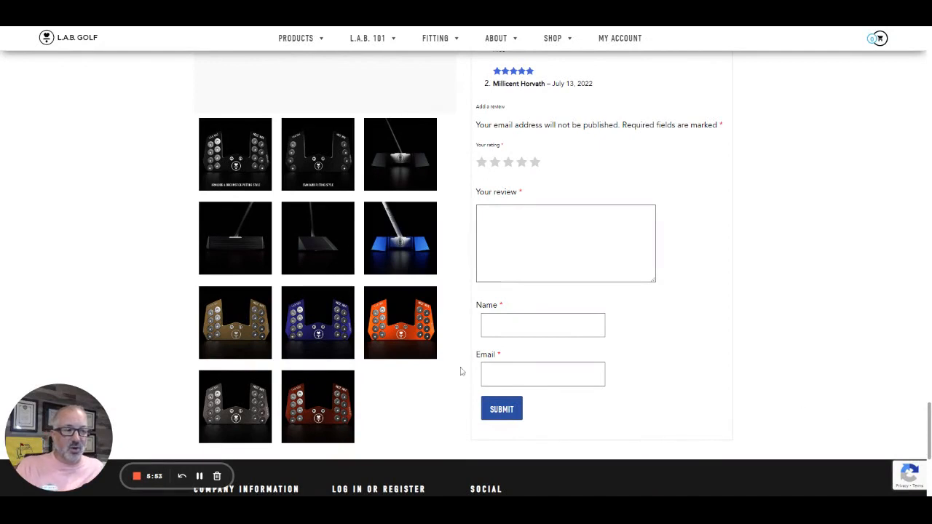
mouse_move(753, 367)
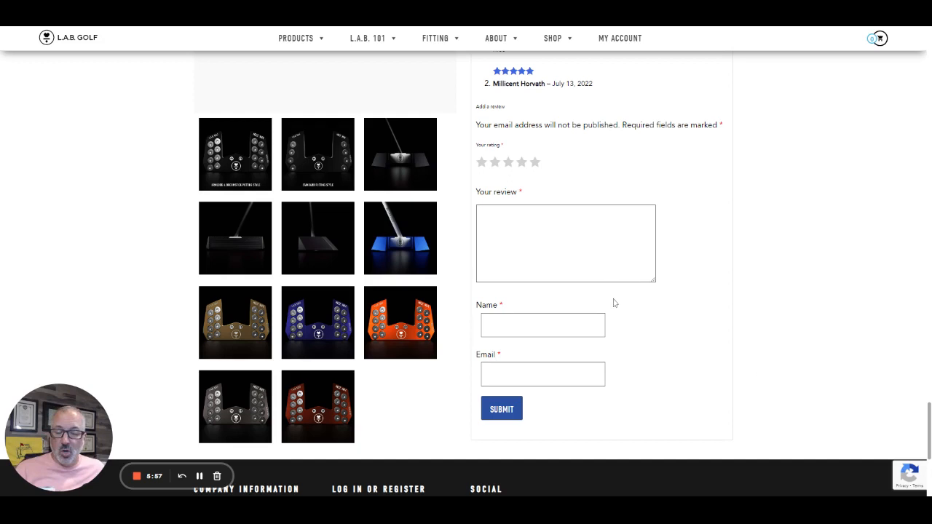
mouse_move(807, 306)
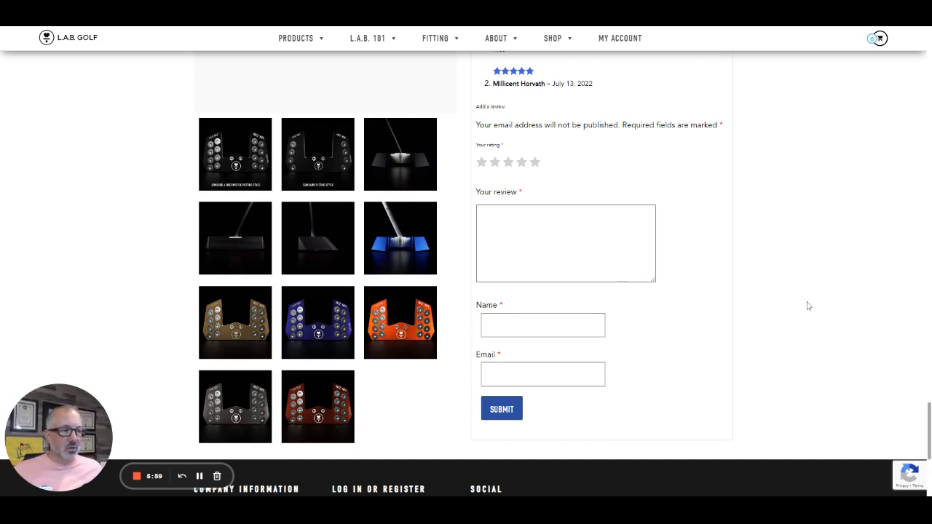